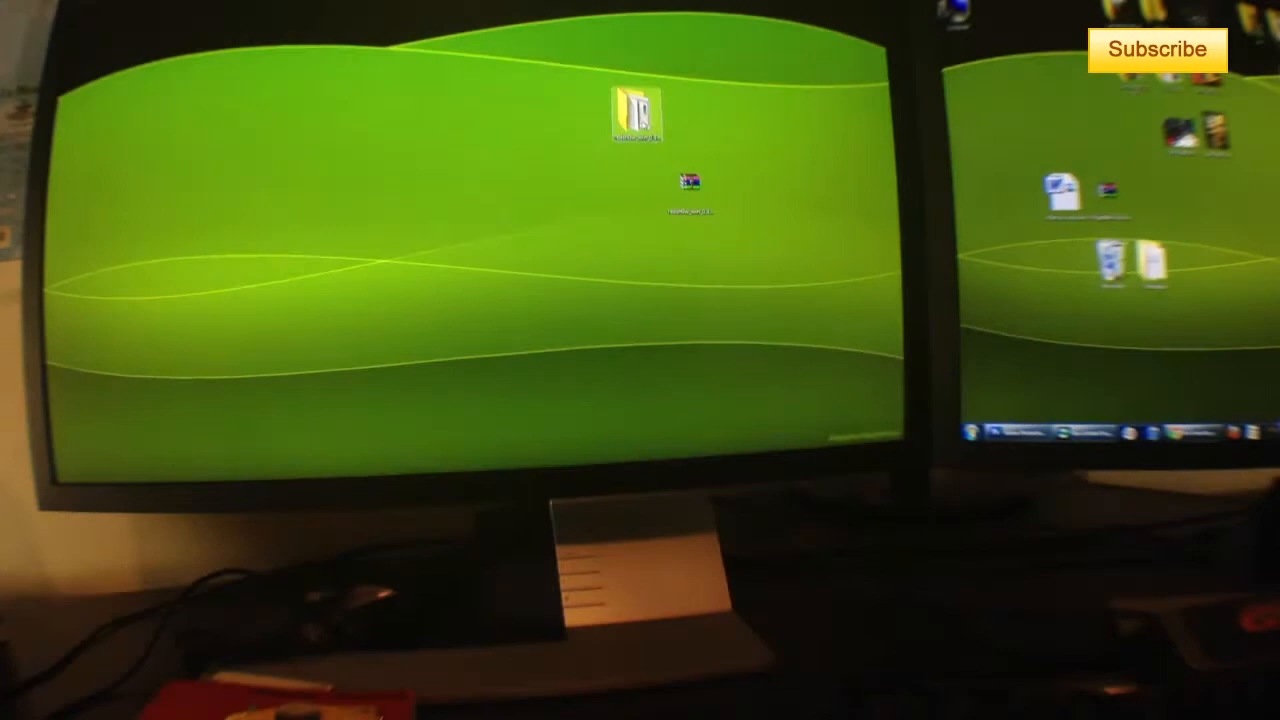
Open the redsn0w folder on the desktop in Windows Explorer
double_click(636, 110)
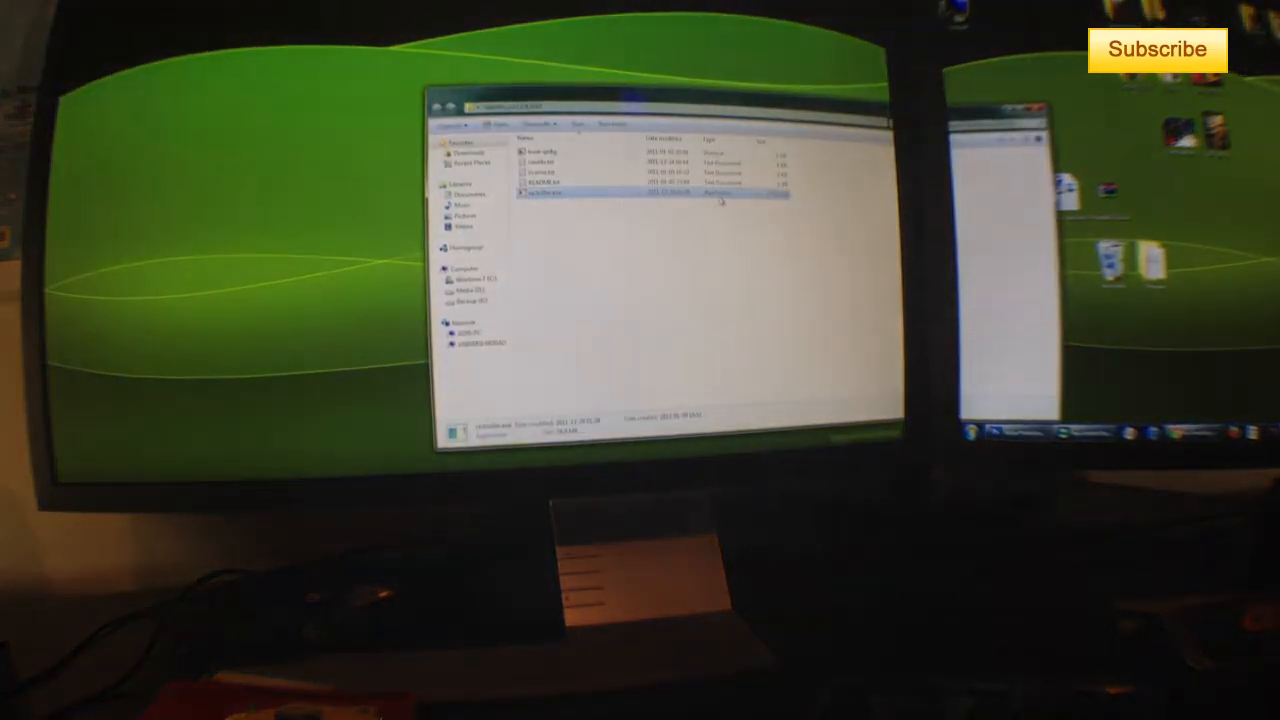
Launch redsn0w.exe from the redsn0w folder
double_click(543, 193)
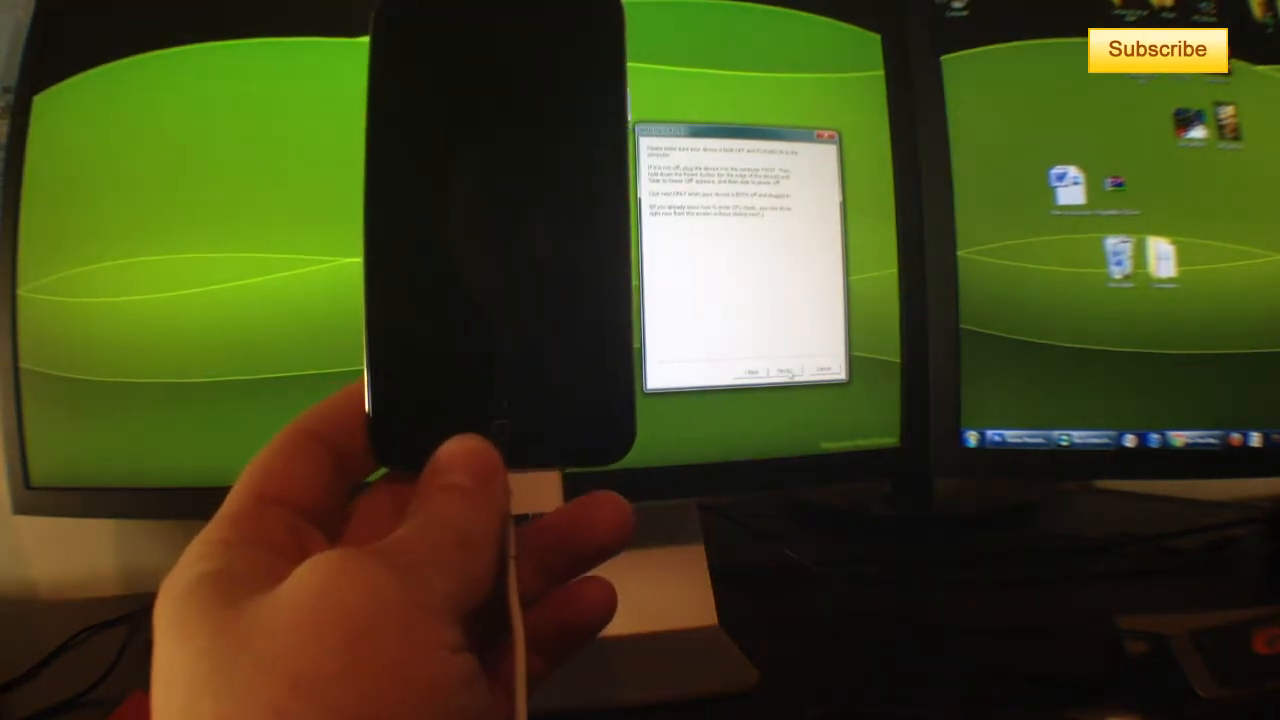
click(783, 372)
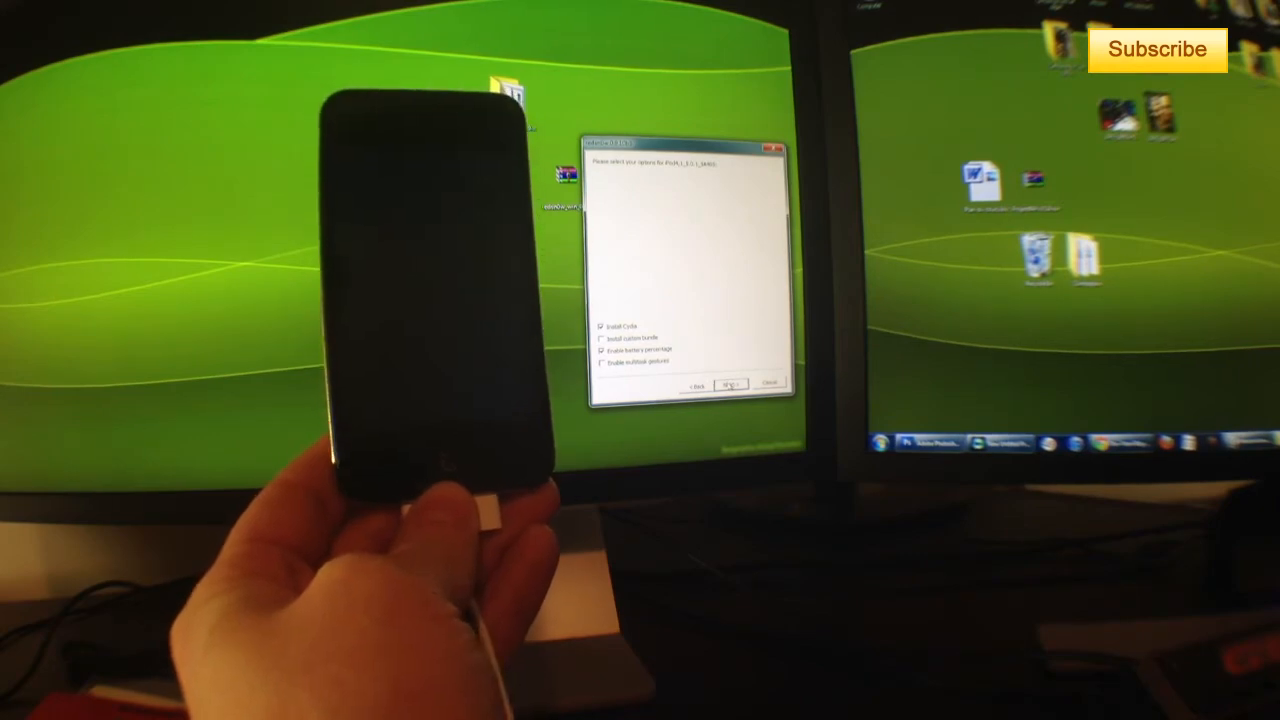
Confirm the Install Cydia and battery percentage options and start processing the iPod
click(731, 384)
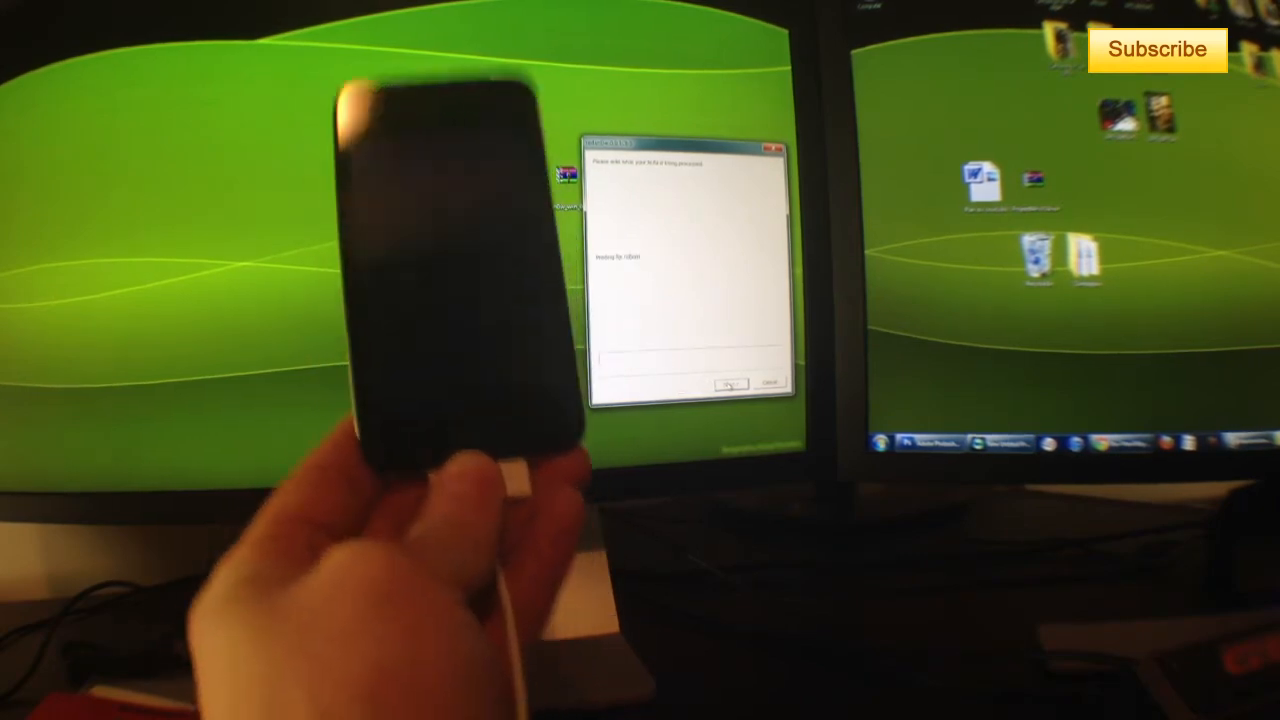